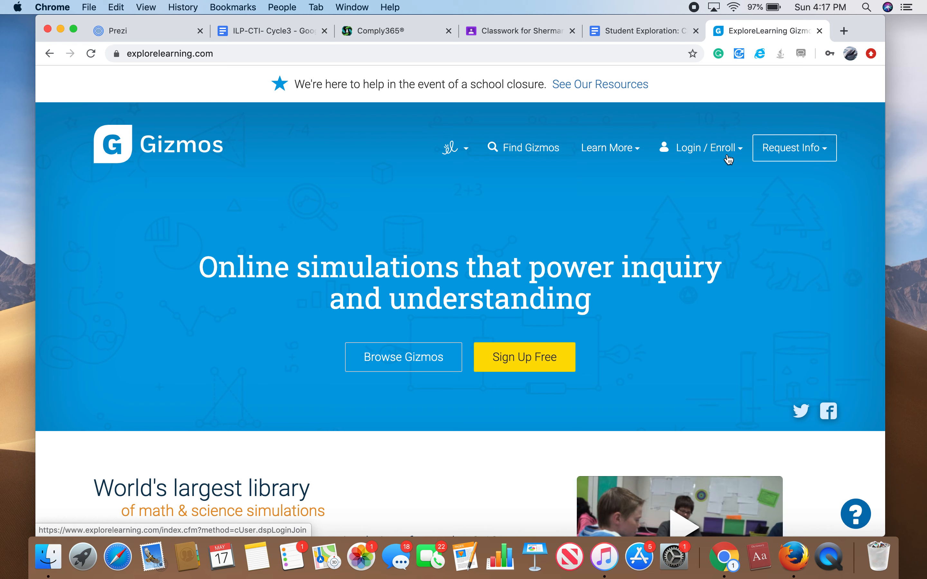
Bring up the Login / Enroll panel with the Class Code field on the Gizmos homepage.
click(704, 148)
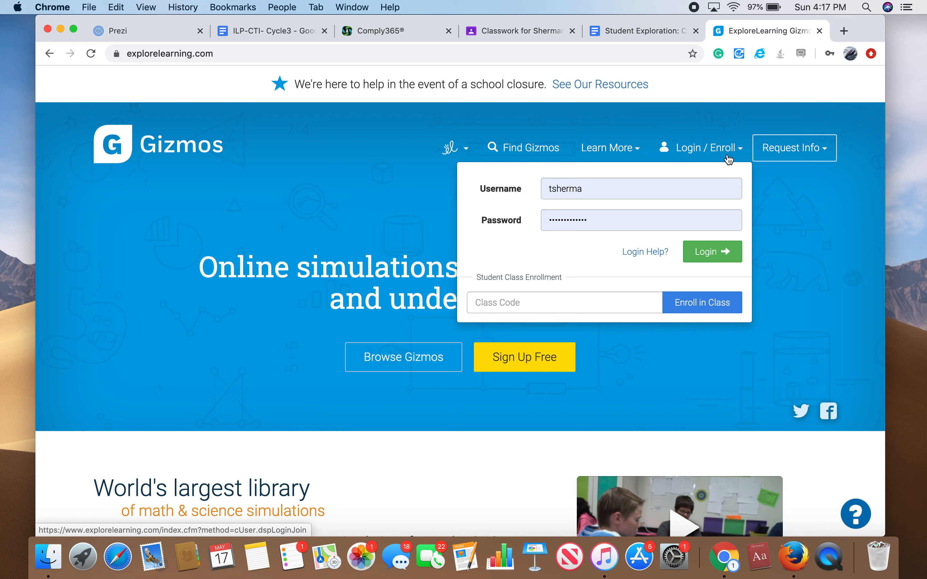
mouse_move(641, 30)
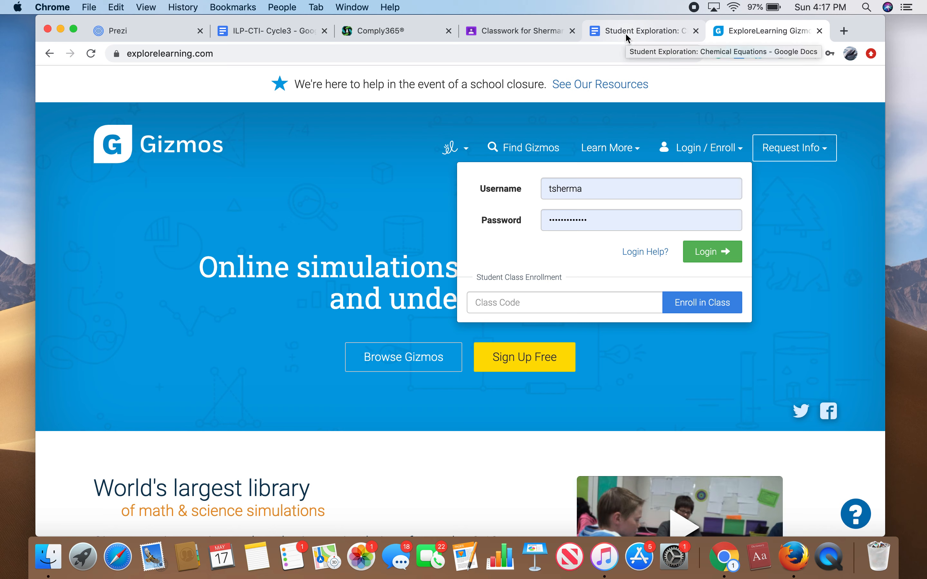
mouse_move(347, 354)
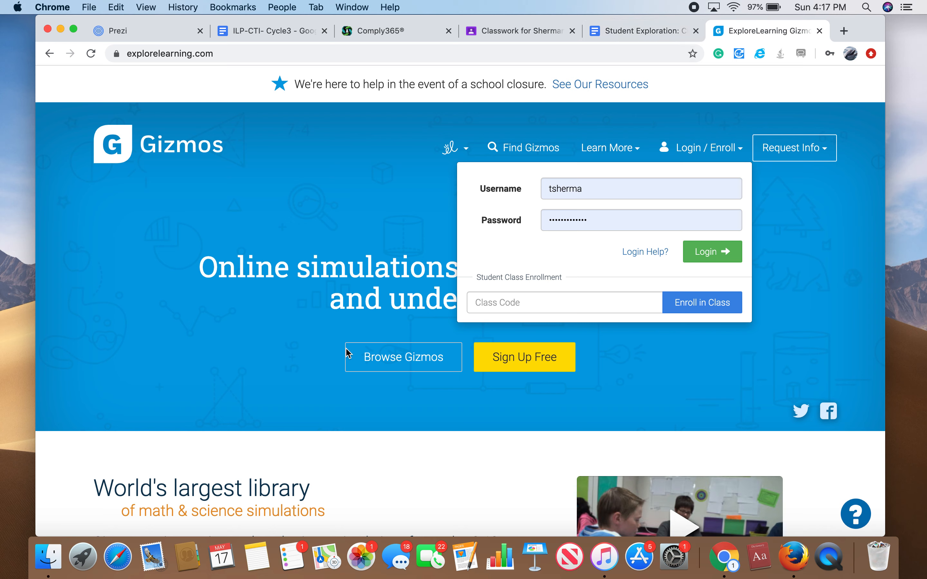
mouse_move(223, 53)
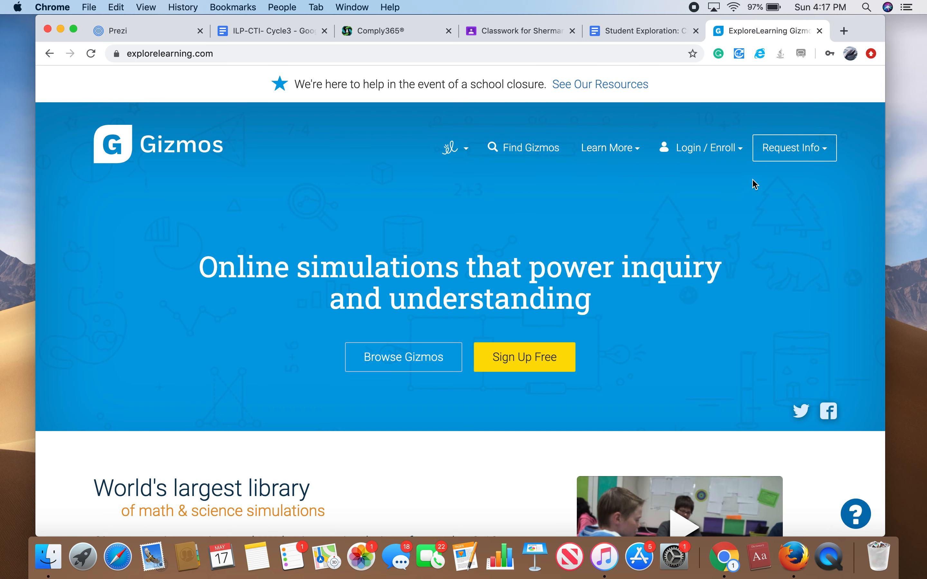
click(705, 148)
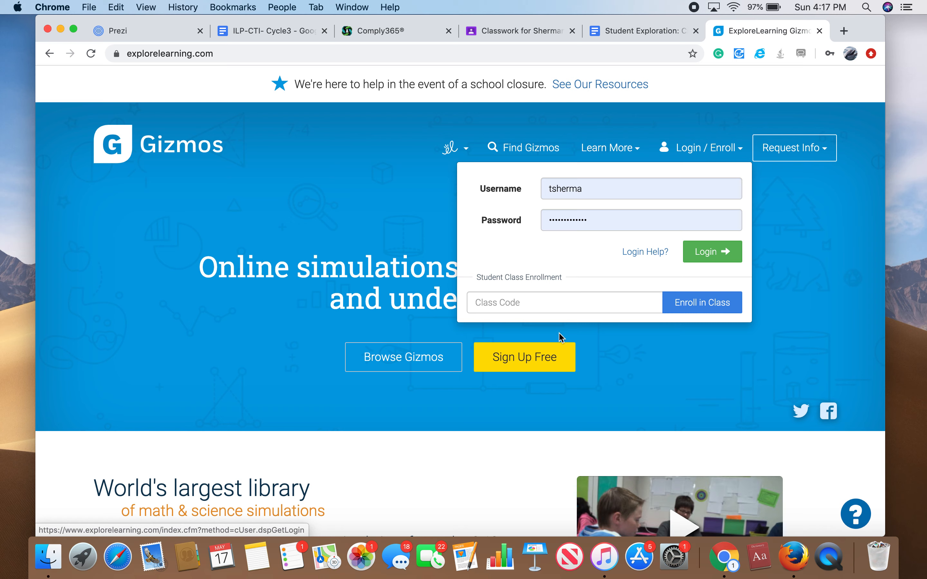
mouse_move(602, 196)
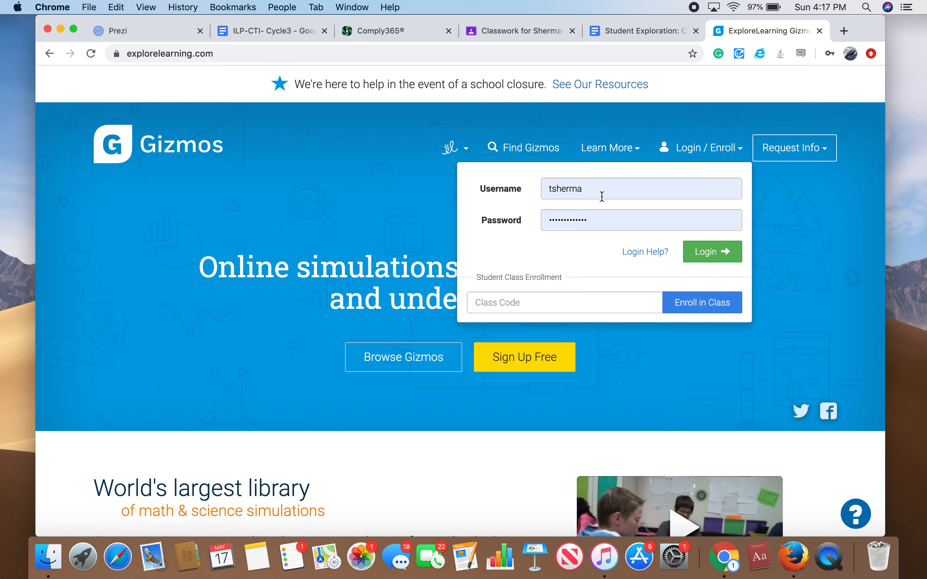
mouse_move(621, 132)
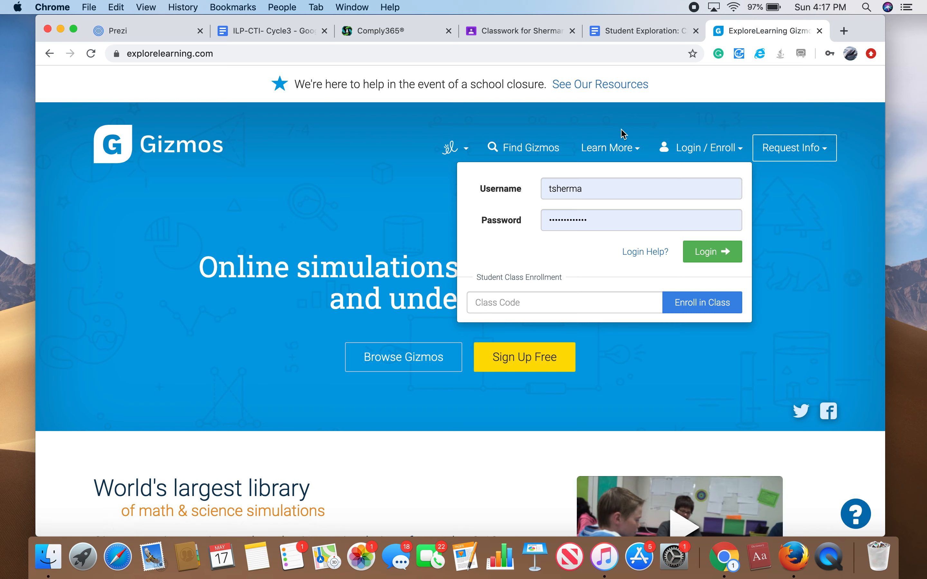
mouse_move(525, 271)
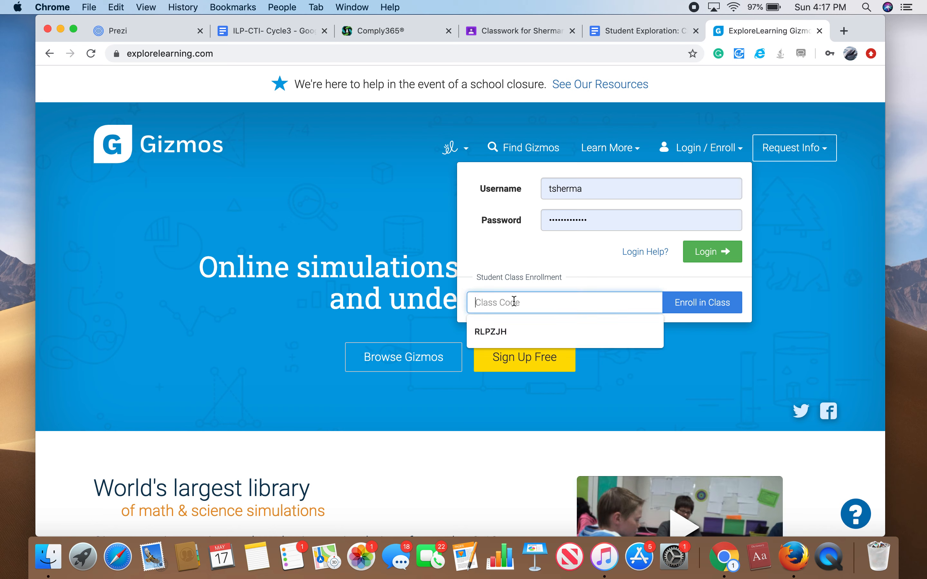
mouse_move(511, 30)
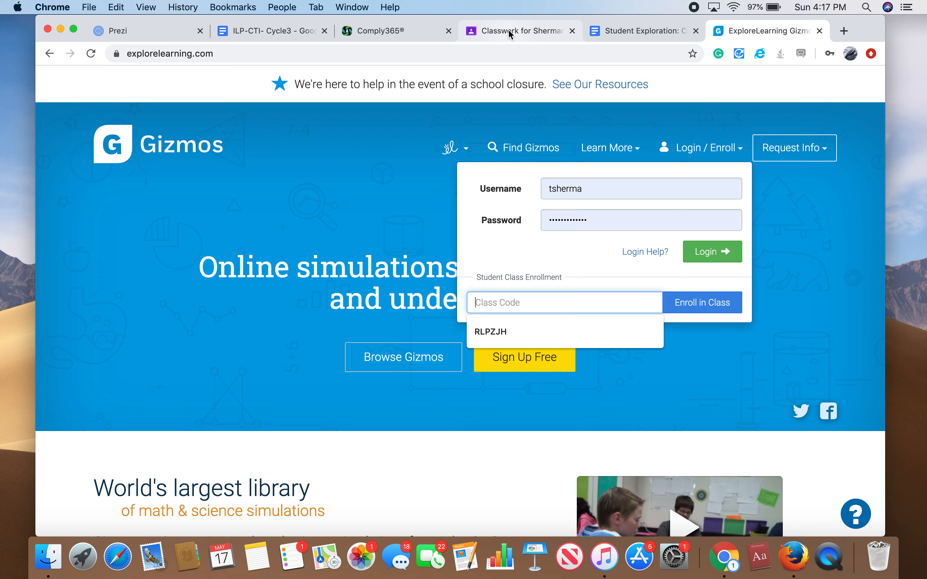
Find the Period 1 class code RLPZJH in the Chemical Equations handout and copy it.
click(394, 30)
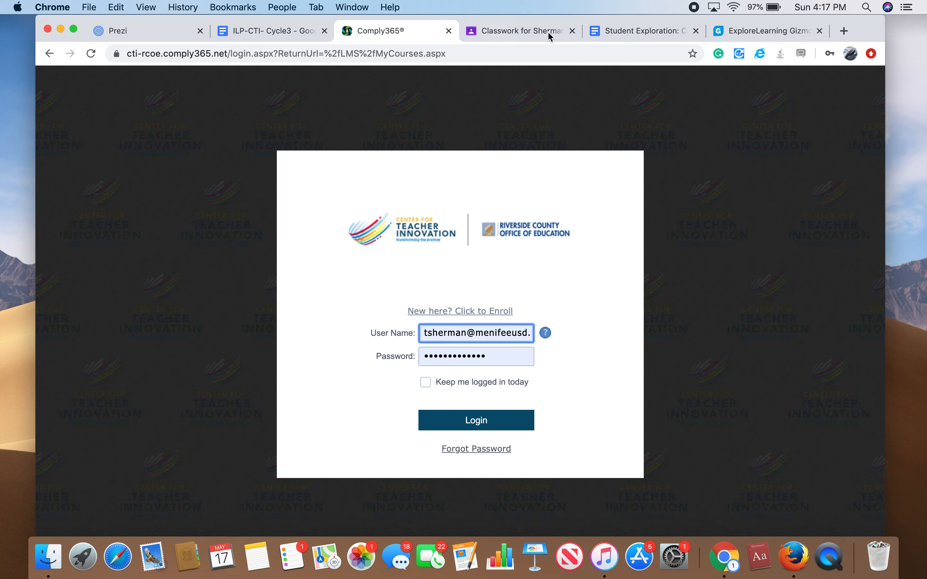
click(642, 31)
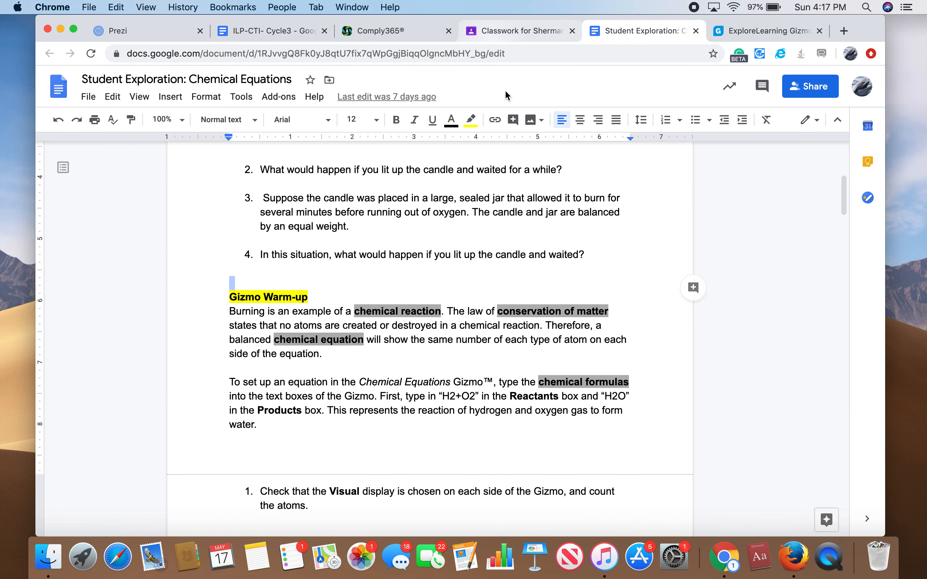
scroll(up, 3)
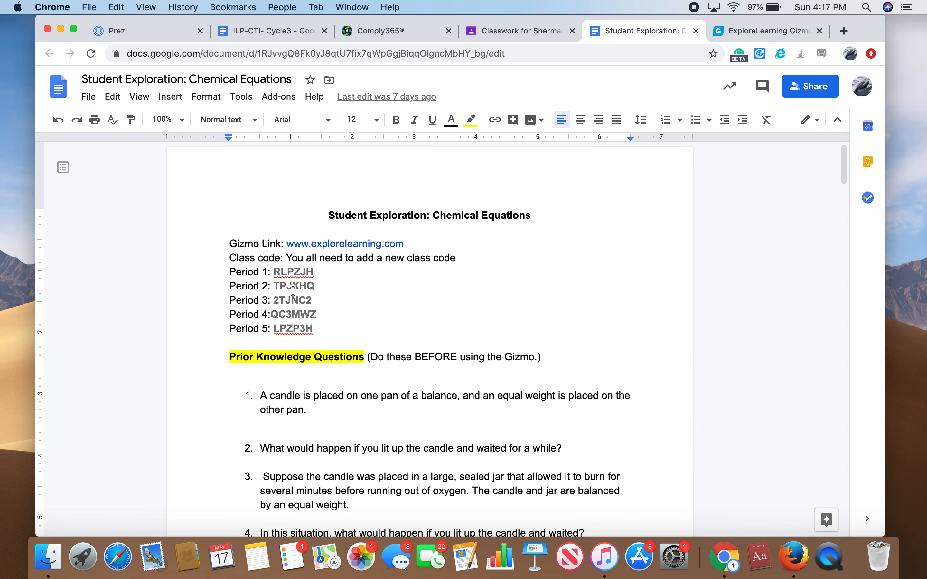
double_click(286, 271)
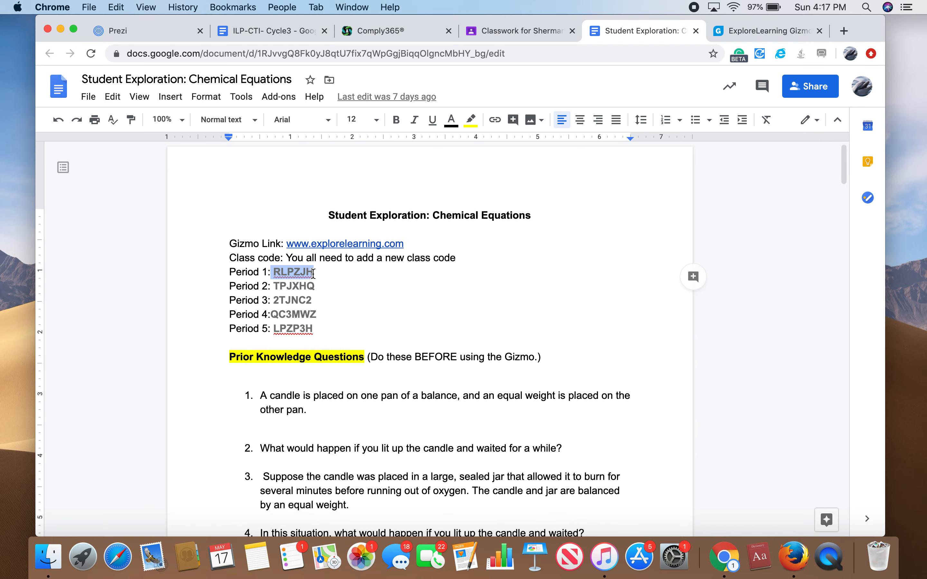
right_click(294, 272)
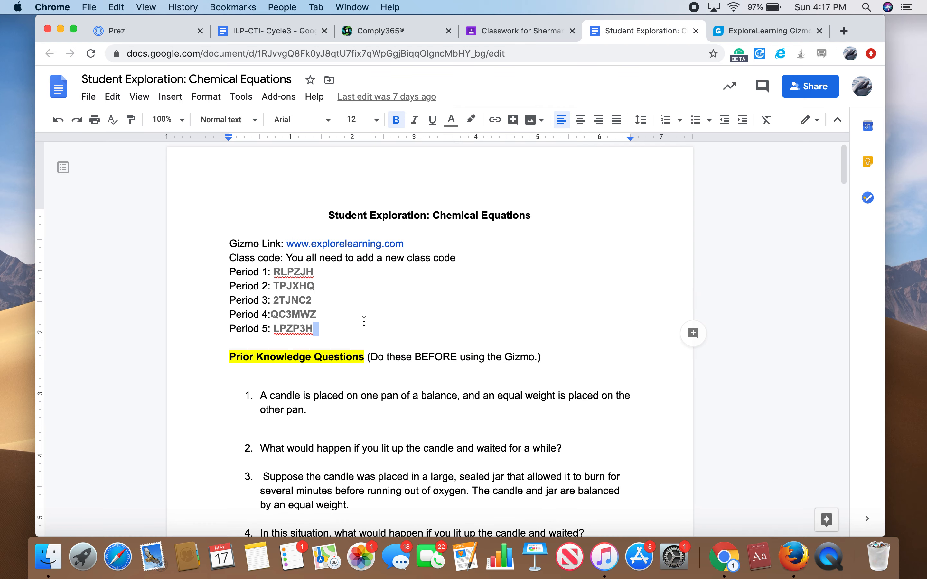
Enroll in the Period 1 class using class code RLPZJH.
click(765, 31)
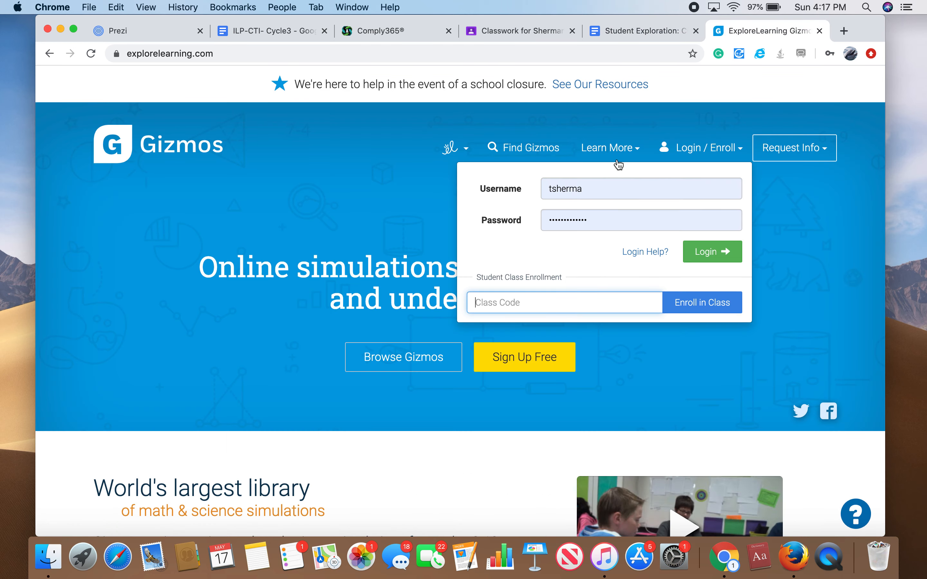
text(RLPZJH)
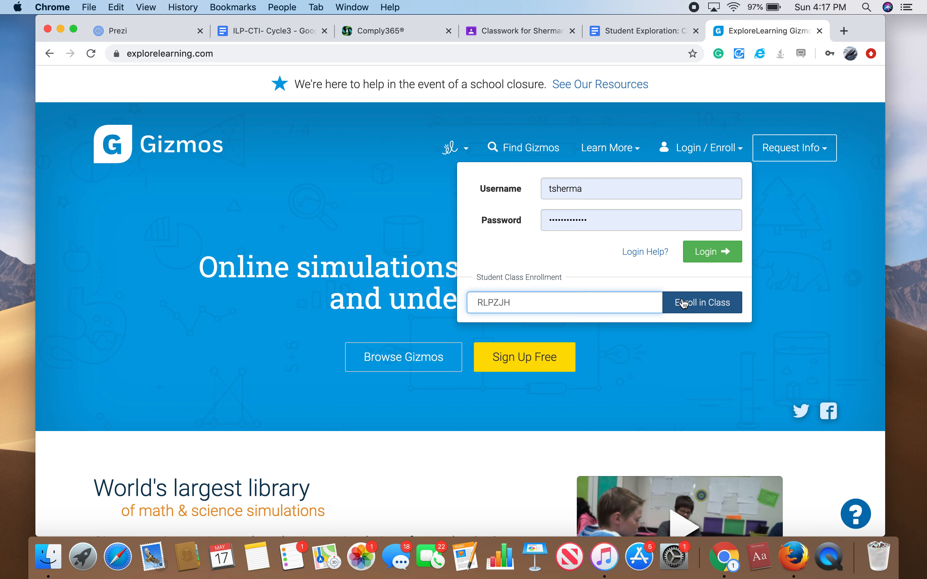
click(702, 303)
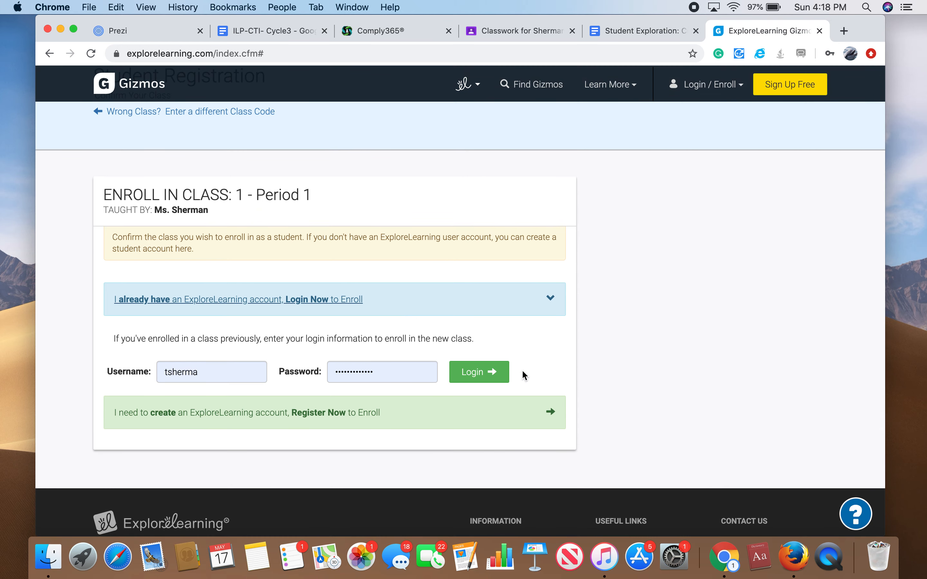
mouse_move(499, 372)
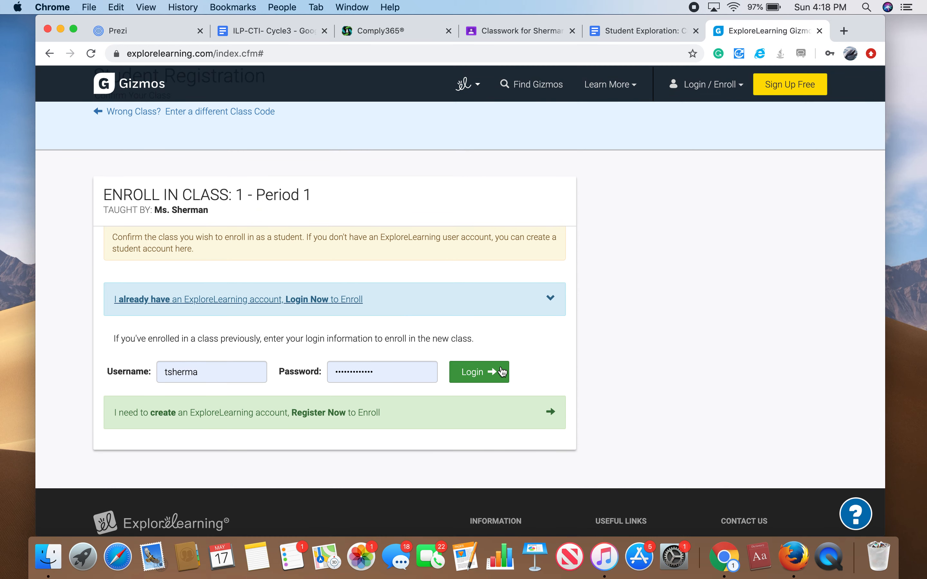
mouse_move(562, 344)
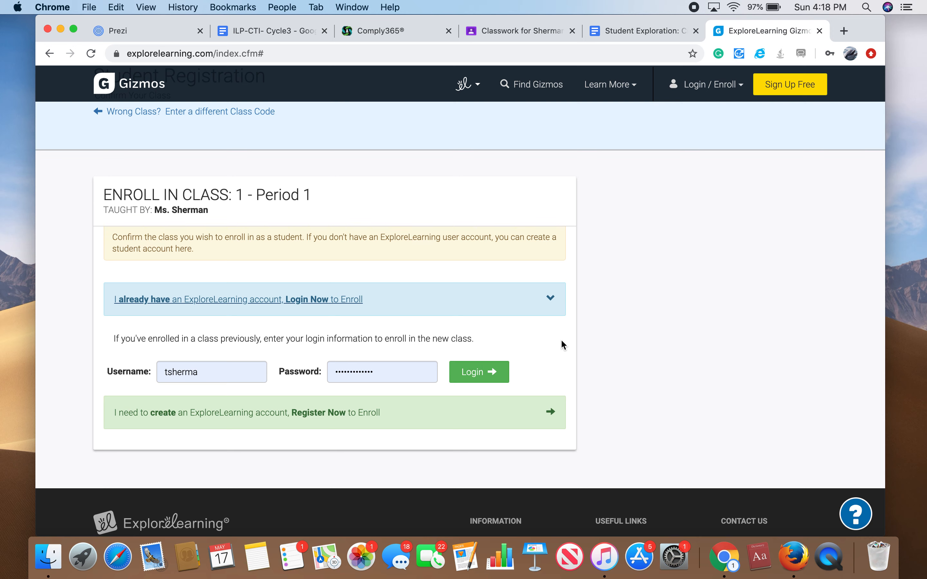
mouse_move(554, 358)
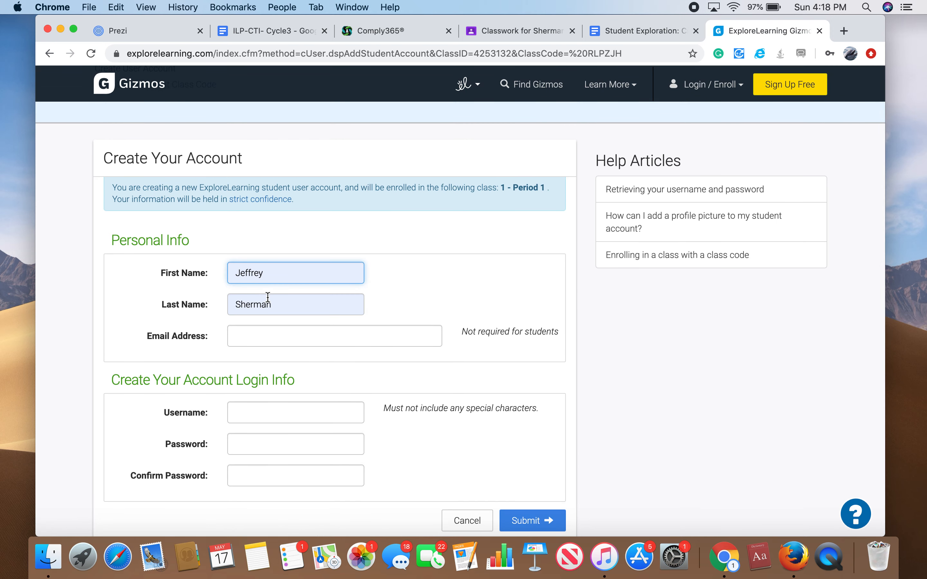
click(295, 272)
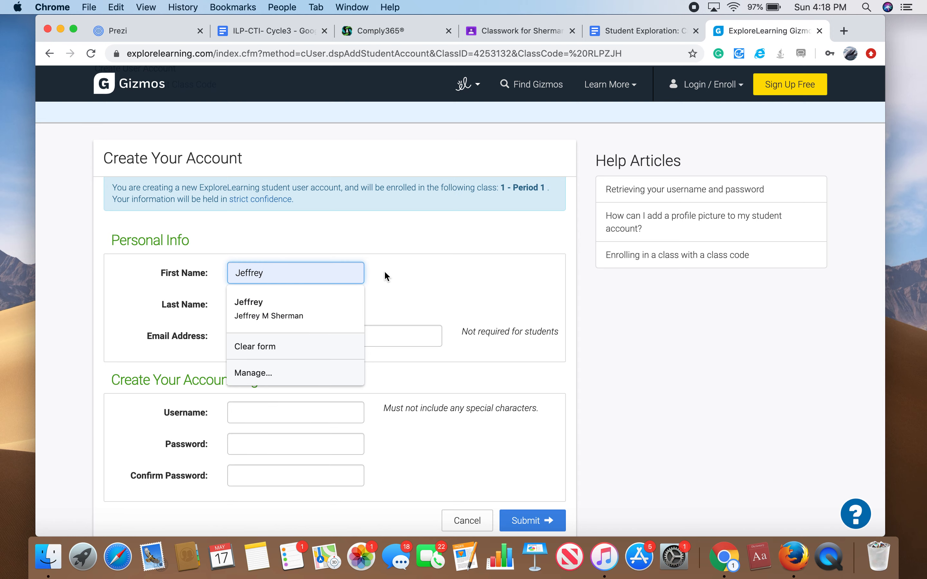
click(268, 315)
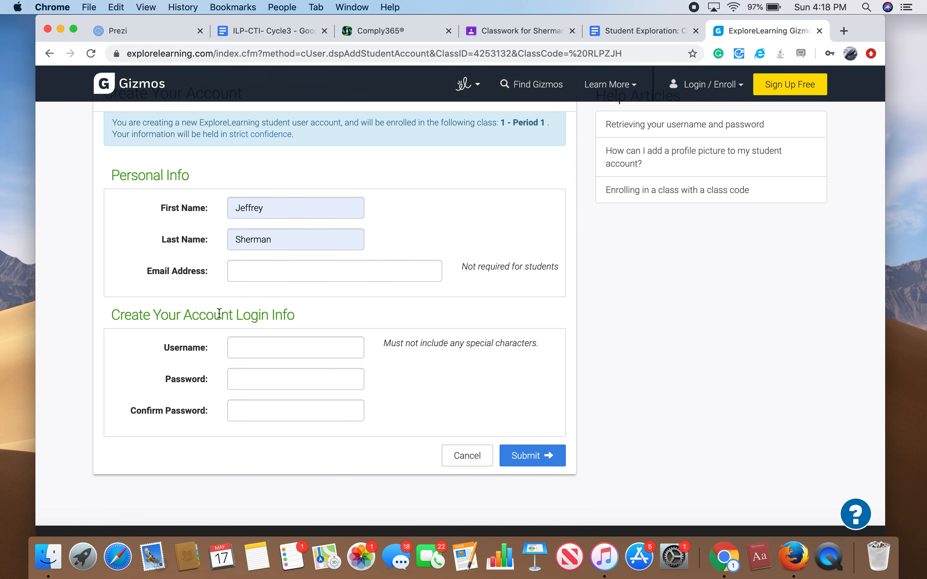
click(294, 347)
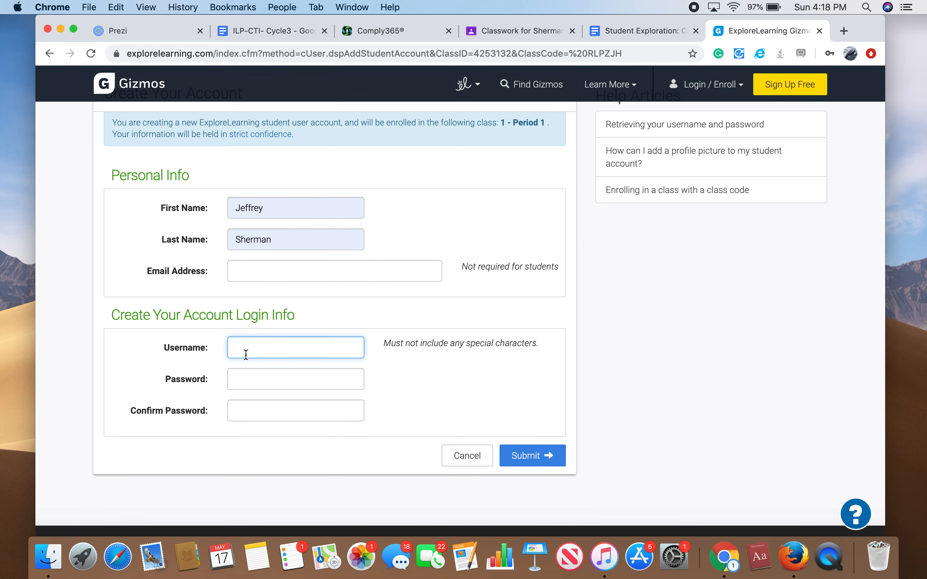
click(335, 271)
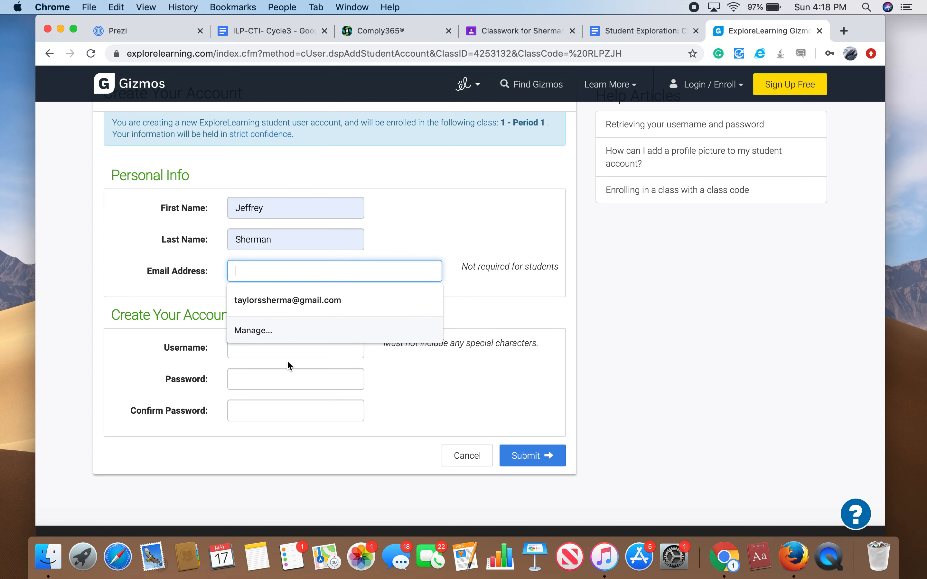
click(295, 347)
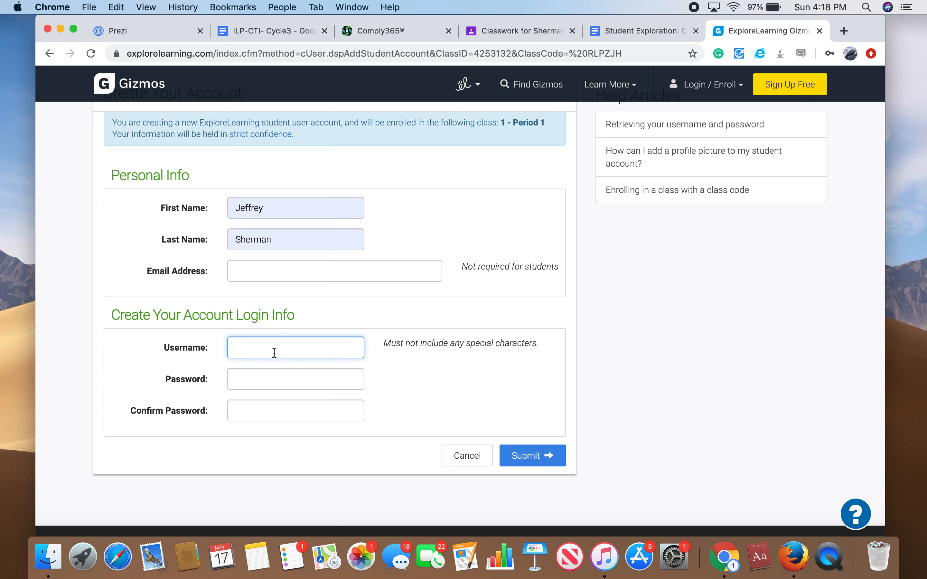
mouse_move(162, 345)
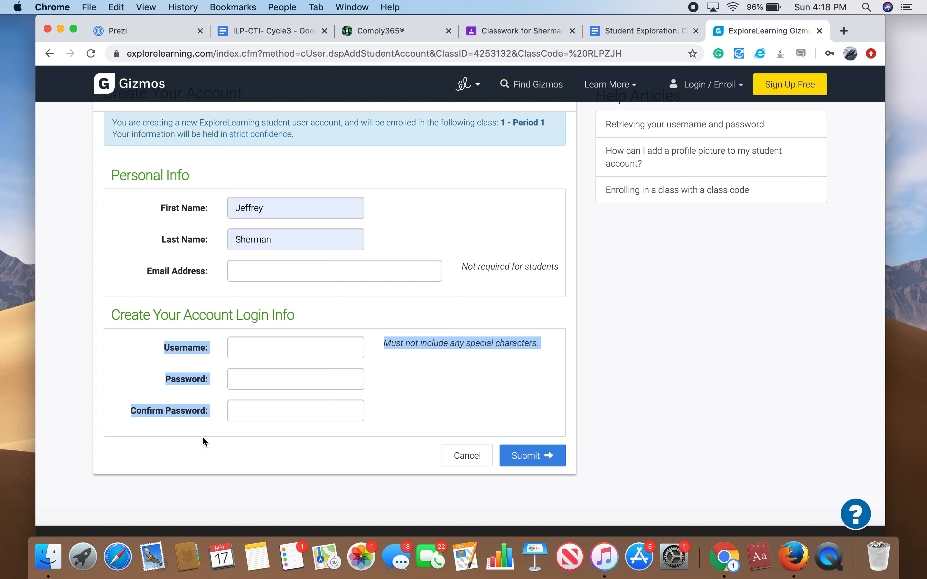
mouse_move(424, 392)
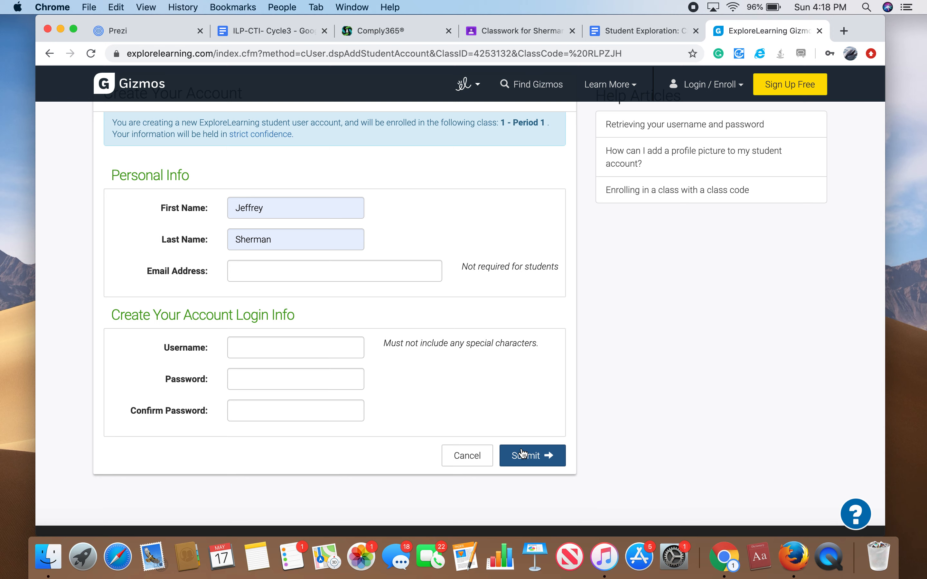
mouse_move(548, 258)
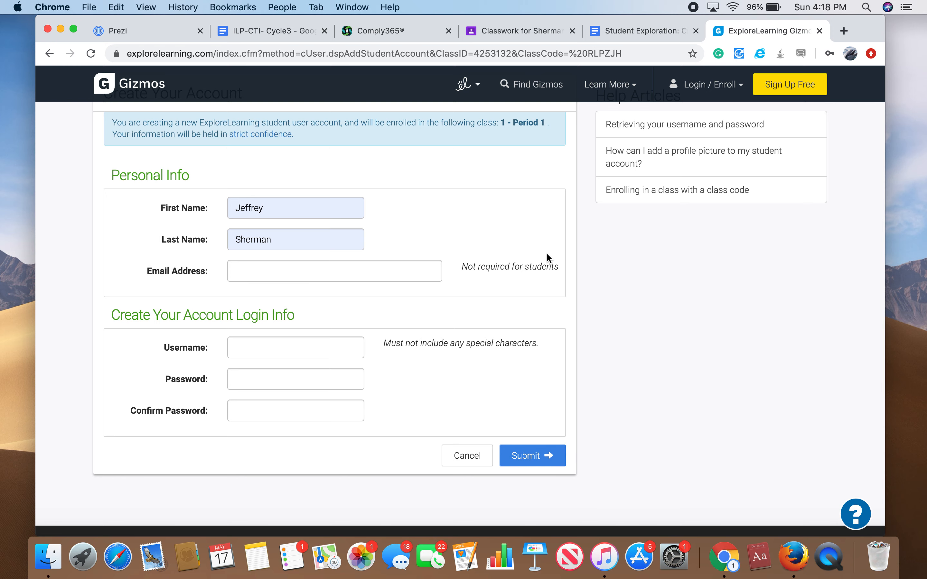
scroll(up, 3)
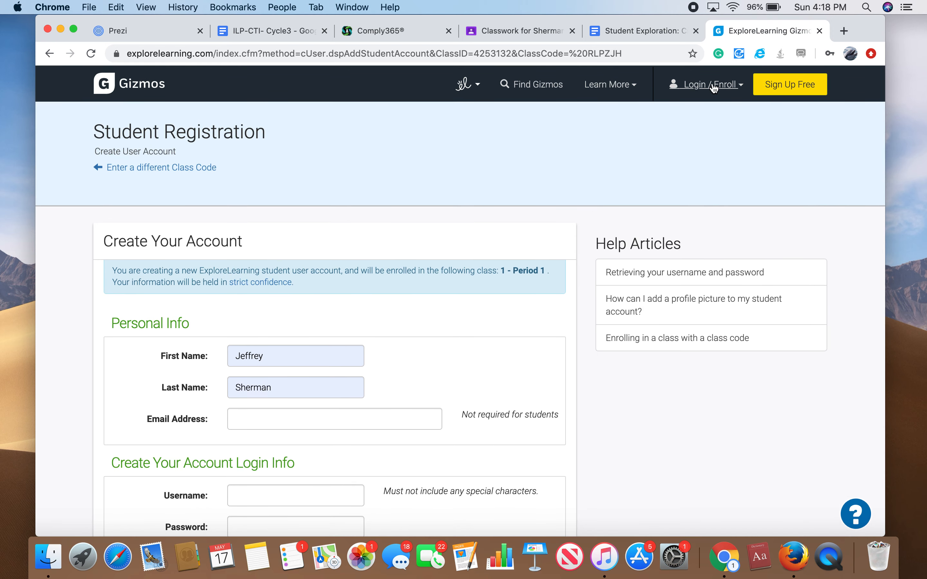
Sign in with the saved credentials and go to the recently viewed Chemical Equations Gizmo.
click(711, 186)
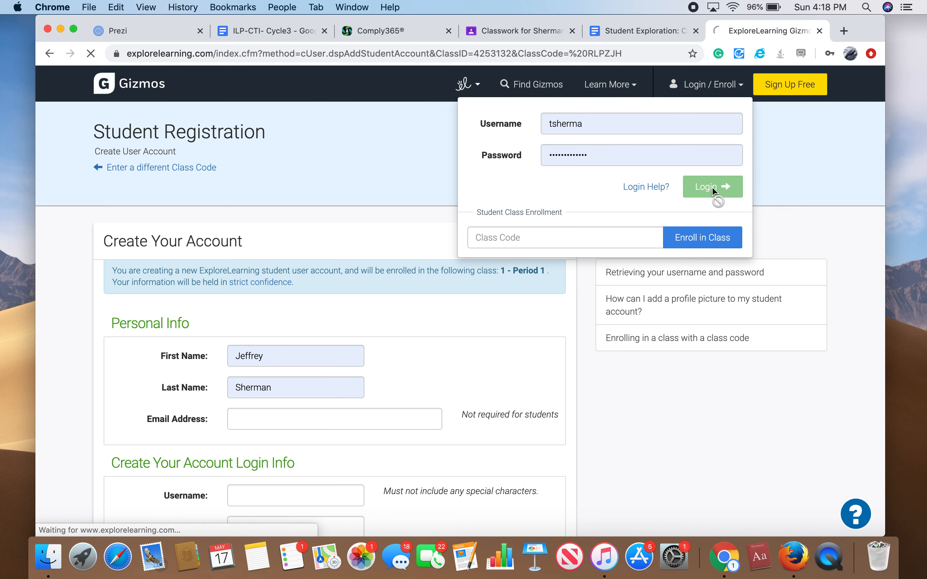
click(712, 187)
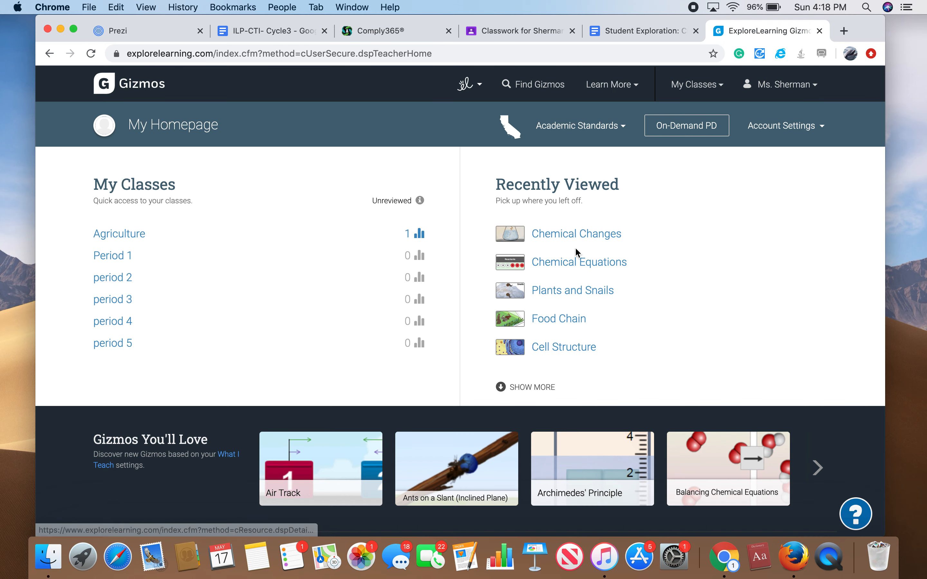
click(579, 262)
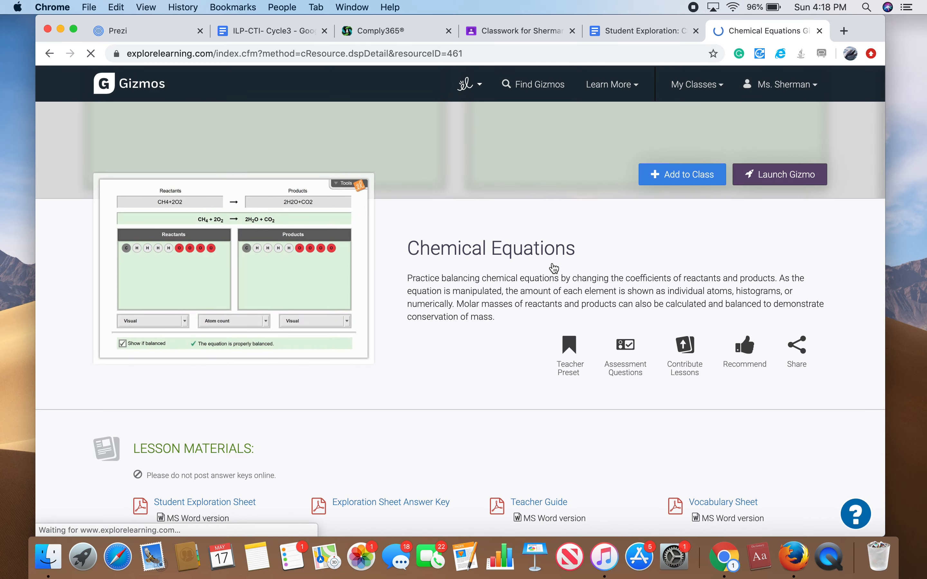
mouse_move(185, 254)
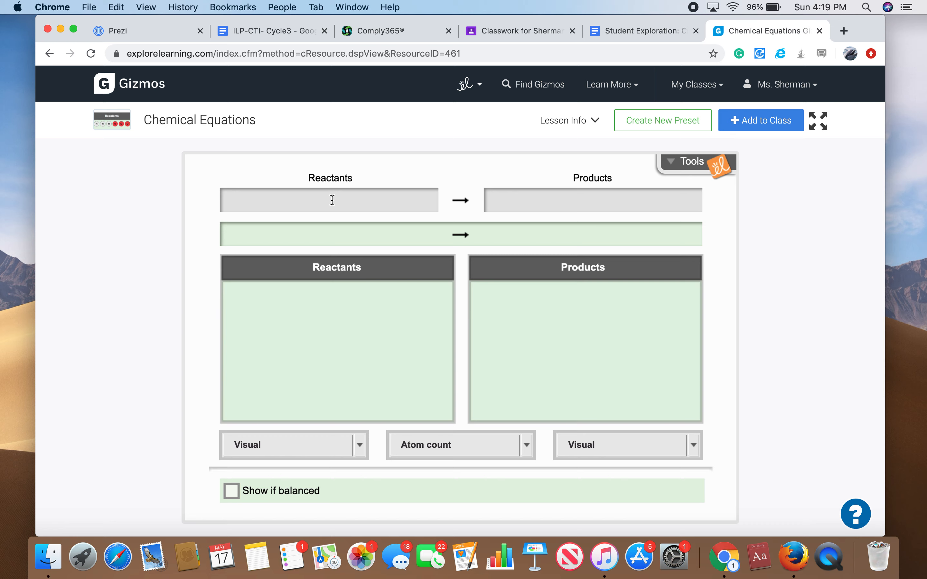
mouse_move(355, 195)
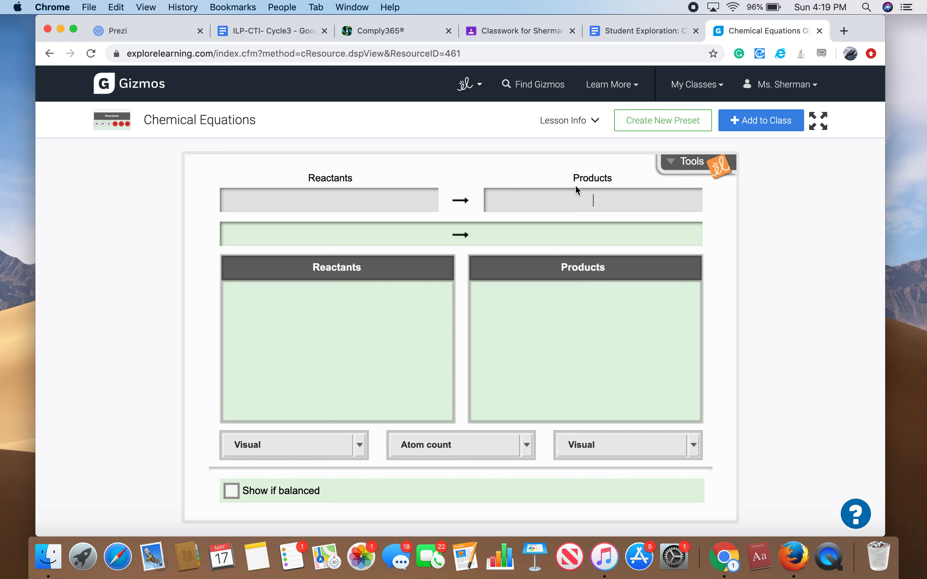
Enter 'h2o + 02' as the reactants, flagged for invalid elements h and o.
text(h)
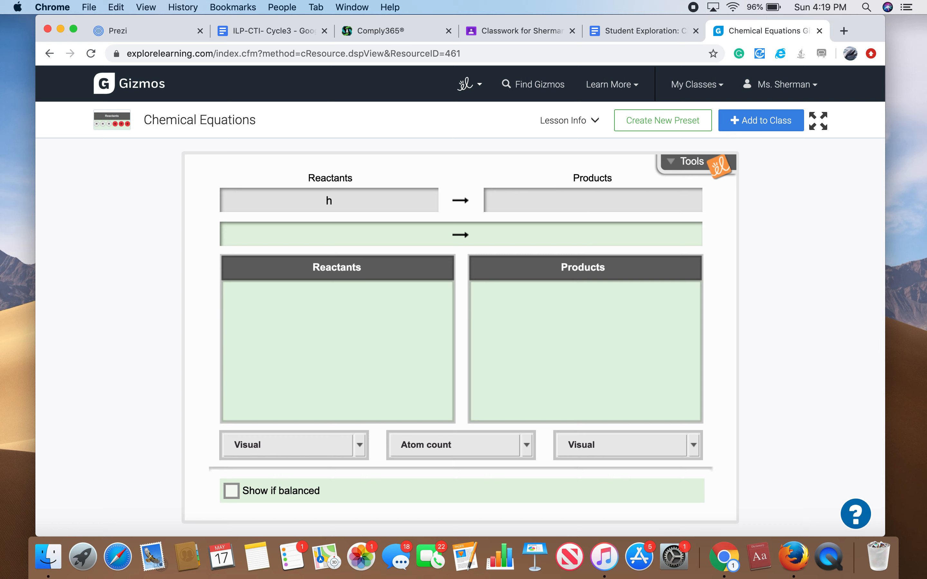
text(2)
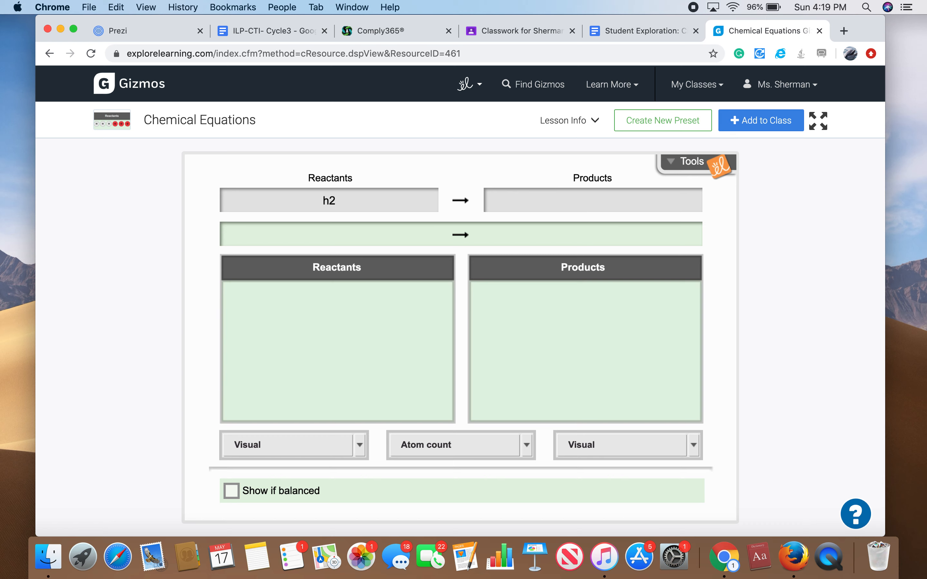
text(o)
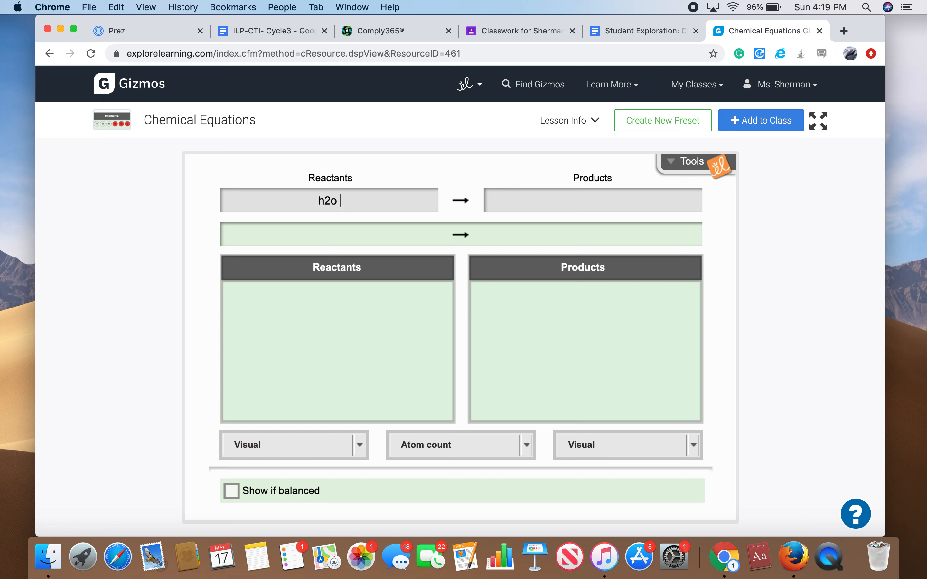
text(+ 02)
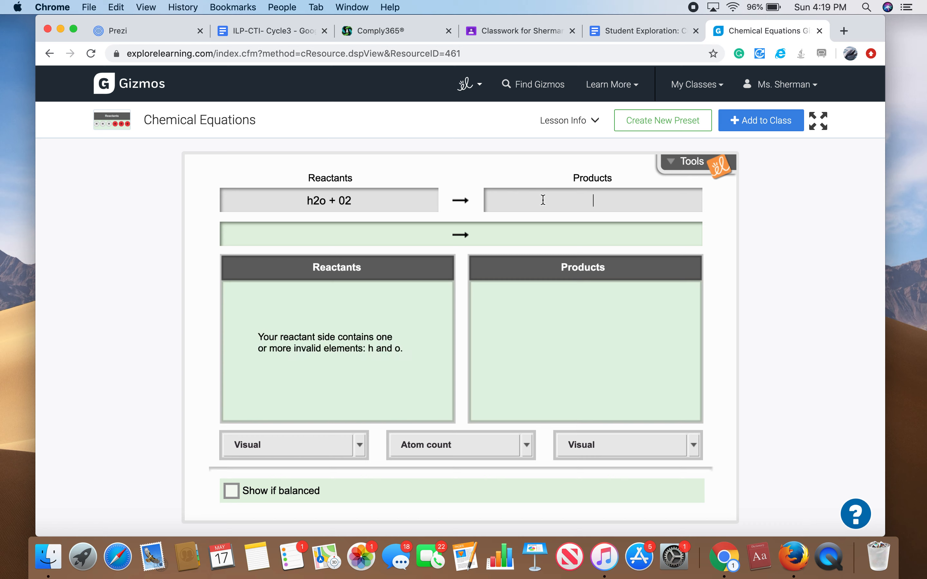
mouse_move(361, 343)
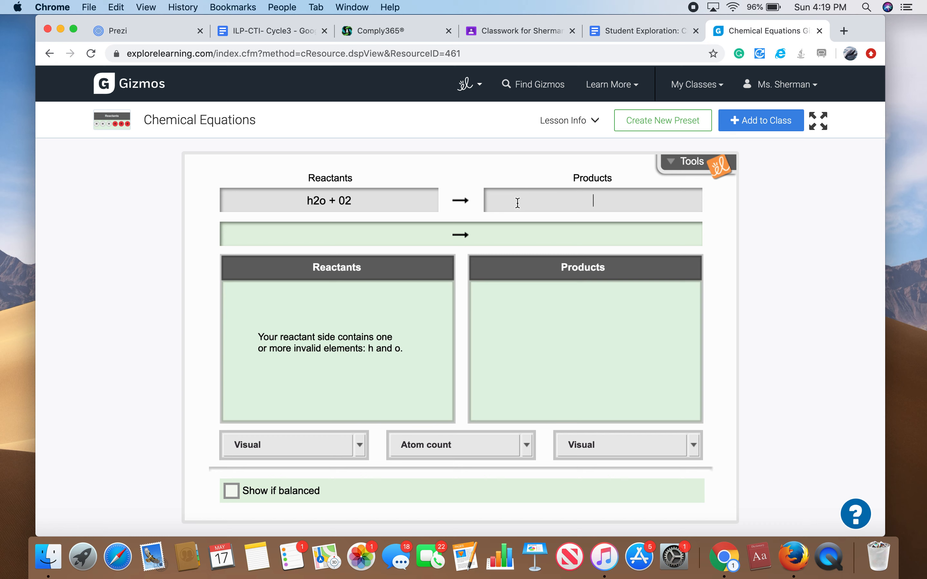
mouse_move(368, 409)
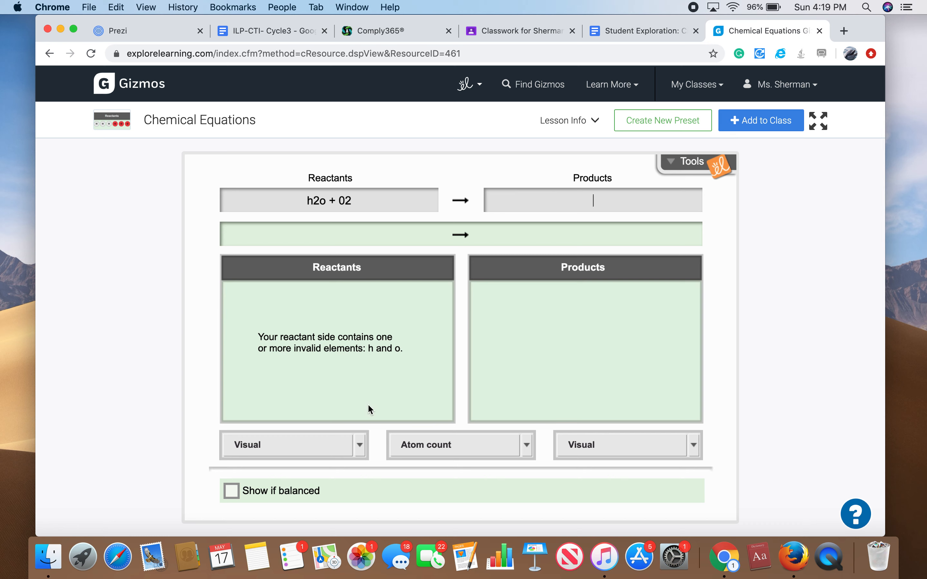
Switch the reactants display to Histogram and the products display to Numerical.
click(293, 445)
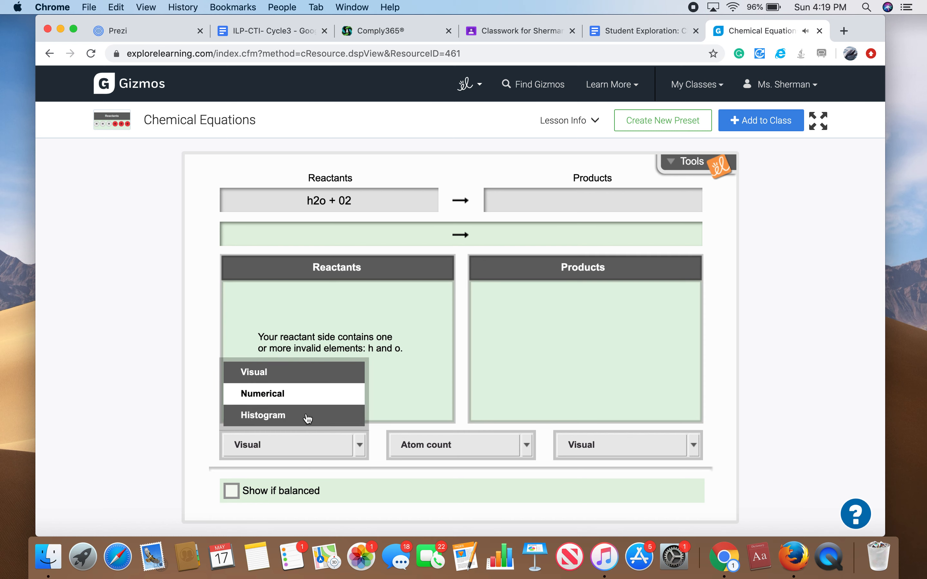
click(261, 394)
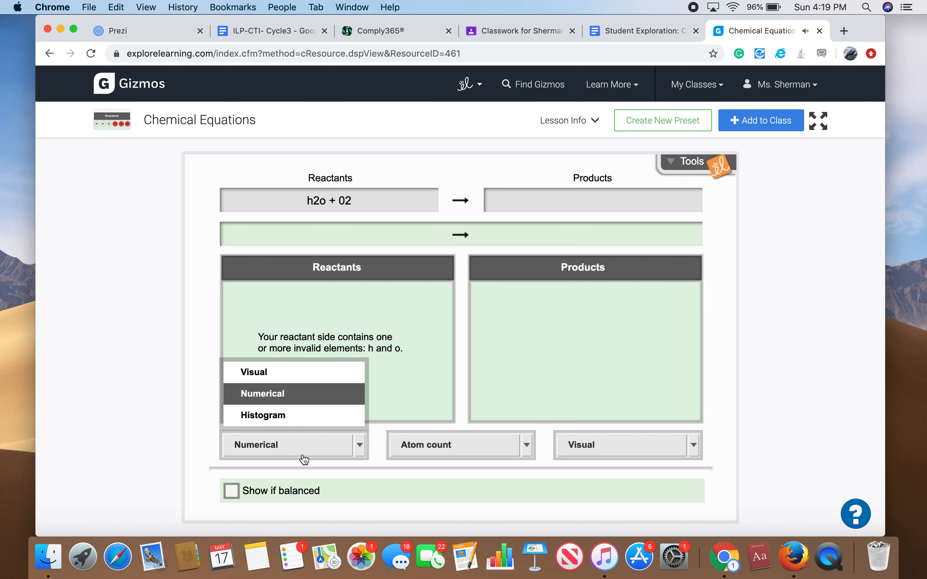
click(262, 415)
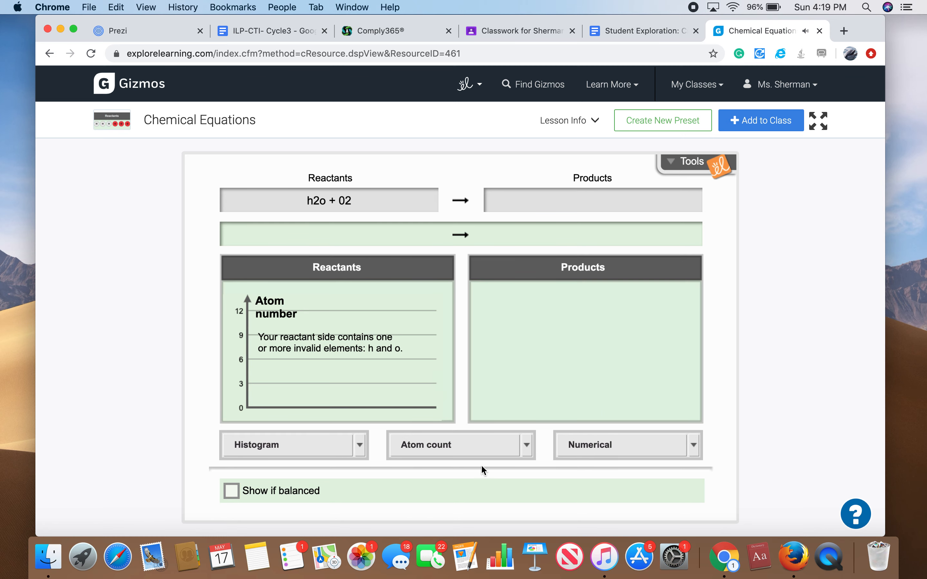
scroll(down, 3)
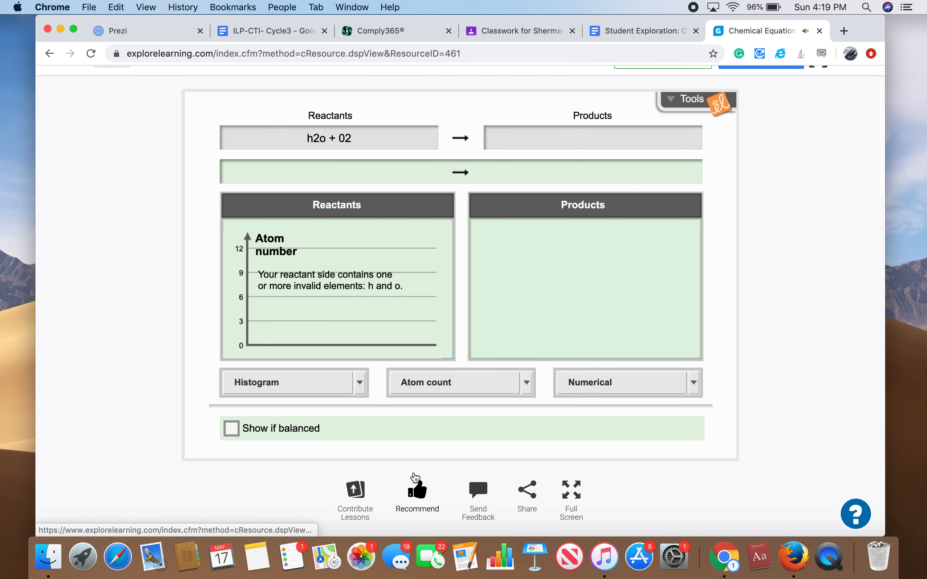
scroll(up, 3)
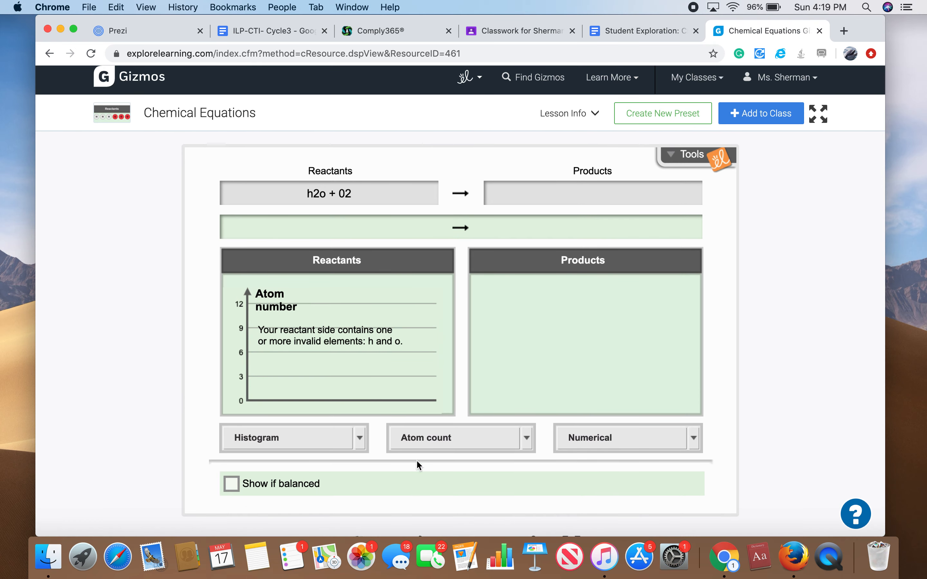
click(518, 31)
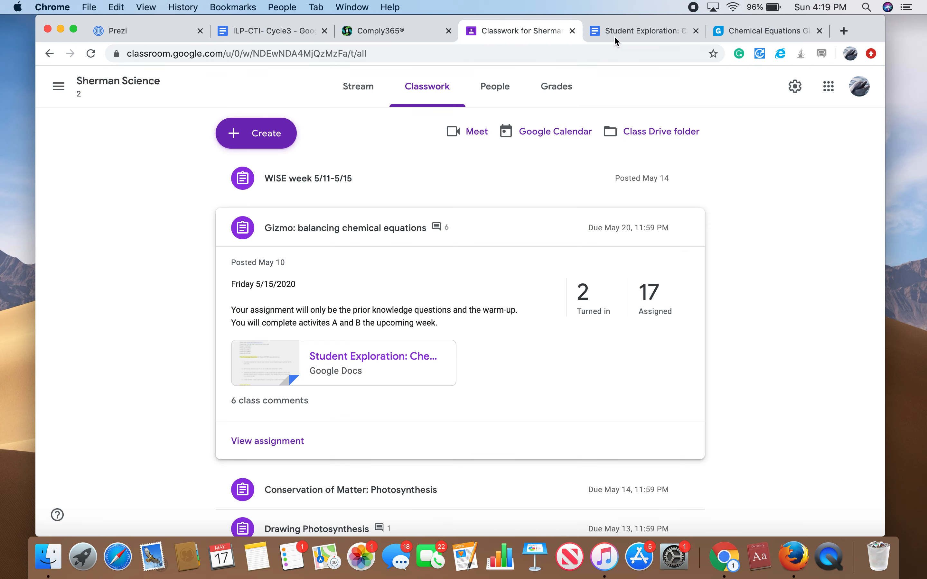
click(643, 31)
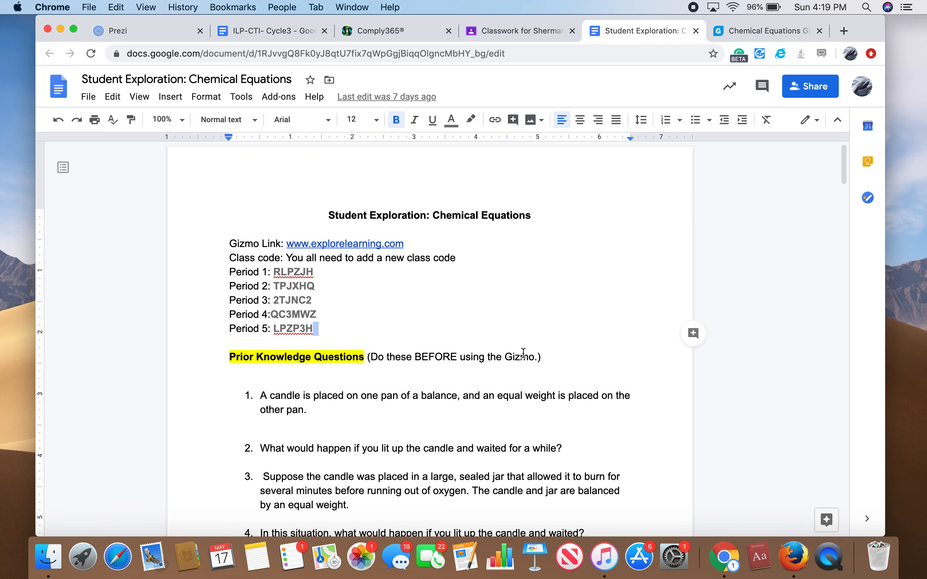
scroll(down, 3)
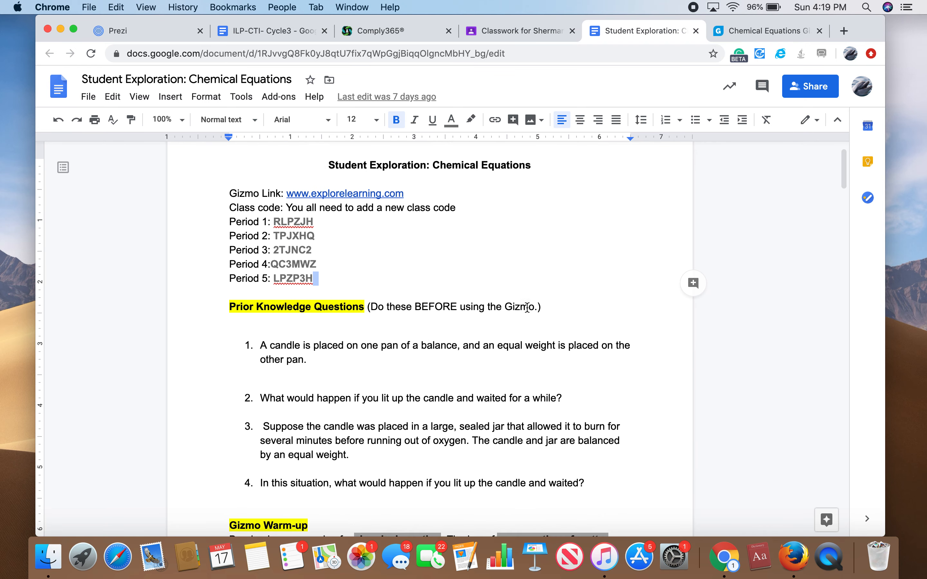
scroll(down, 3)
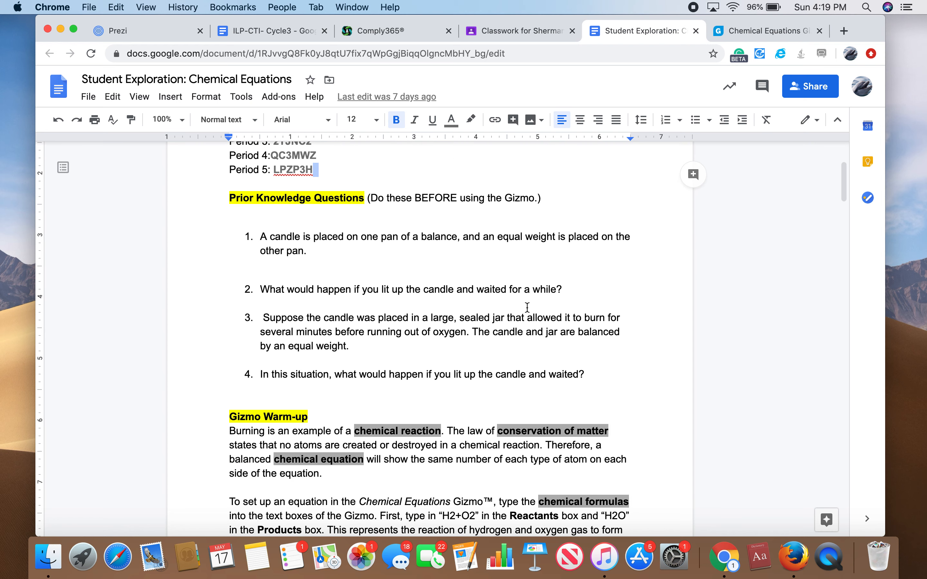
scroll(down, 3)
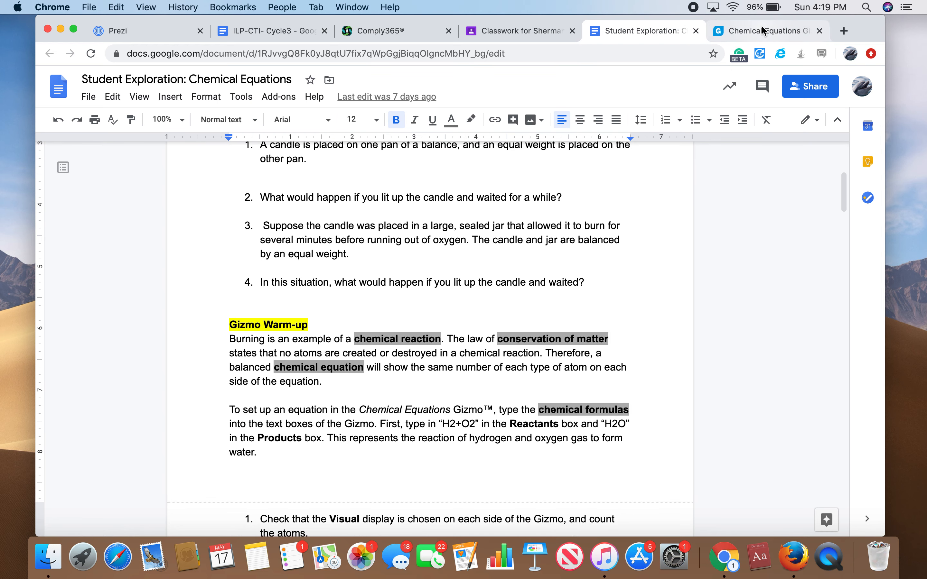
click(764, 31)
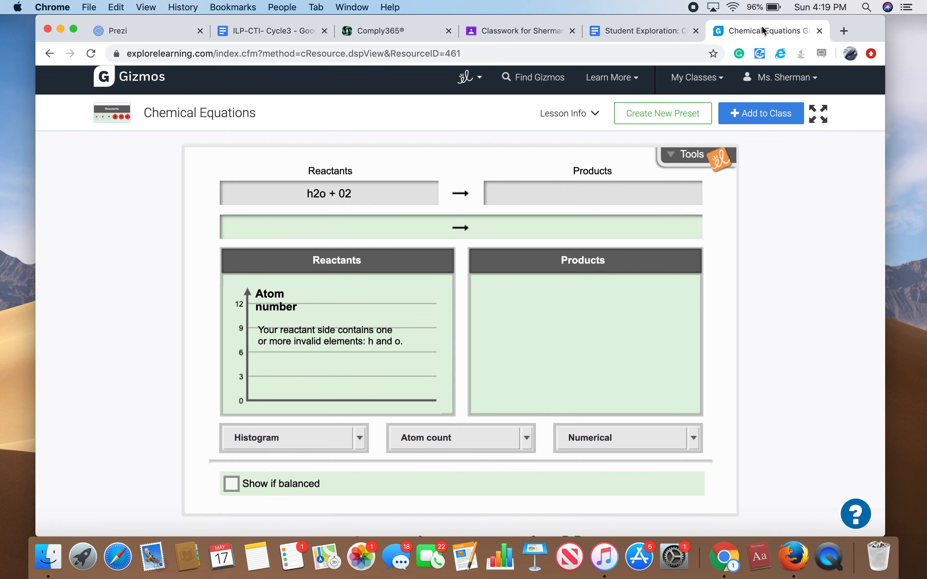
mouse_move(538, 11)
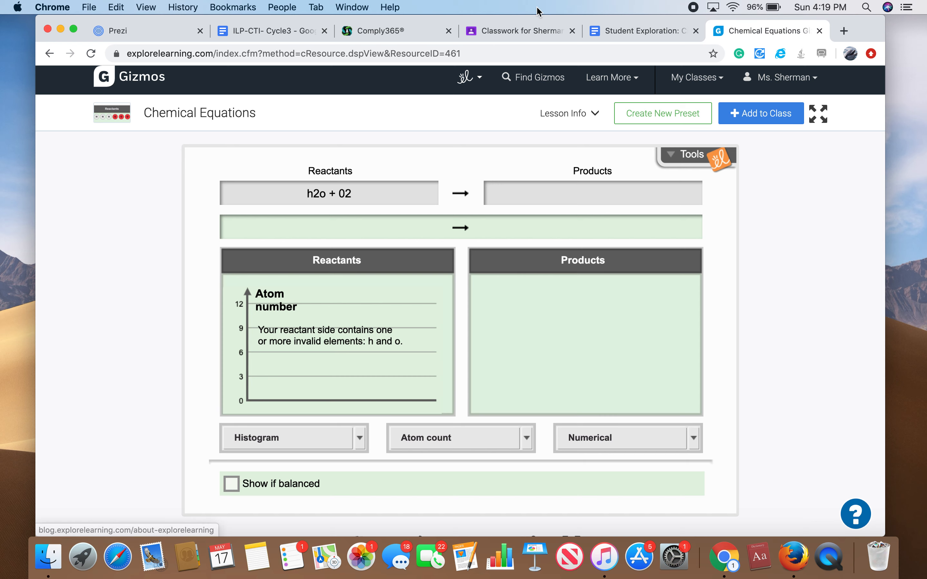